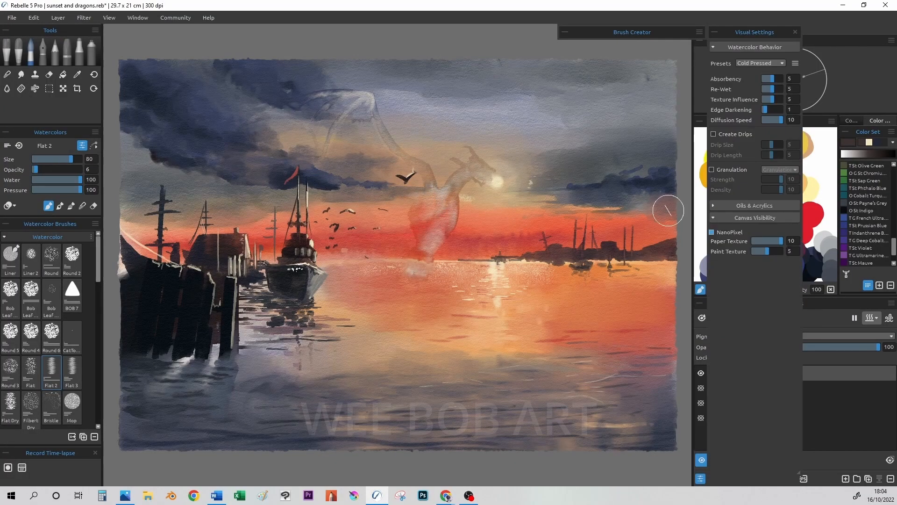
Build up the dragon's wings and body over the sunset sky with Flat 2 watercolor strokes
left_click_drag(667, 210, 580, 253)
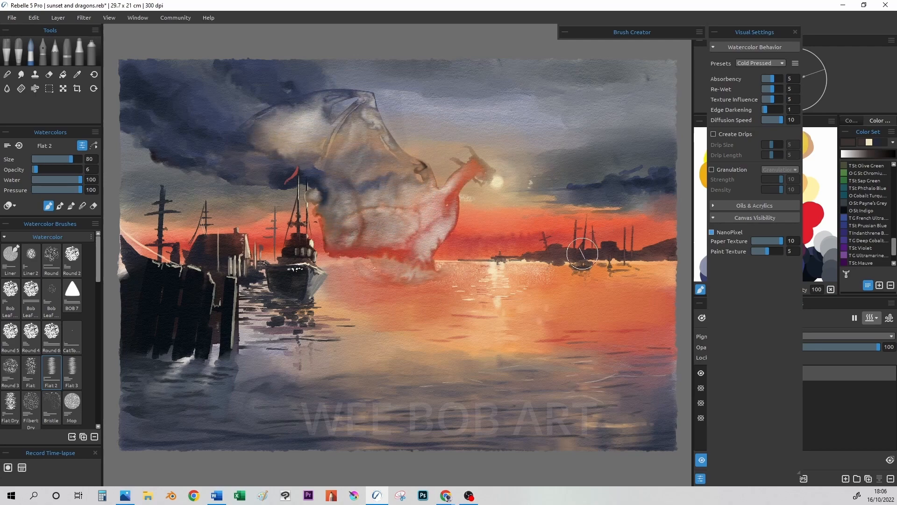